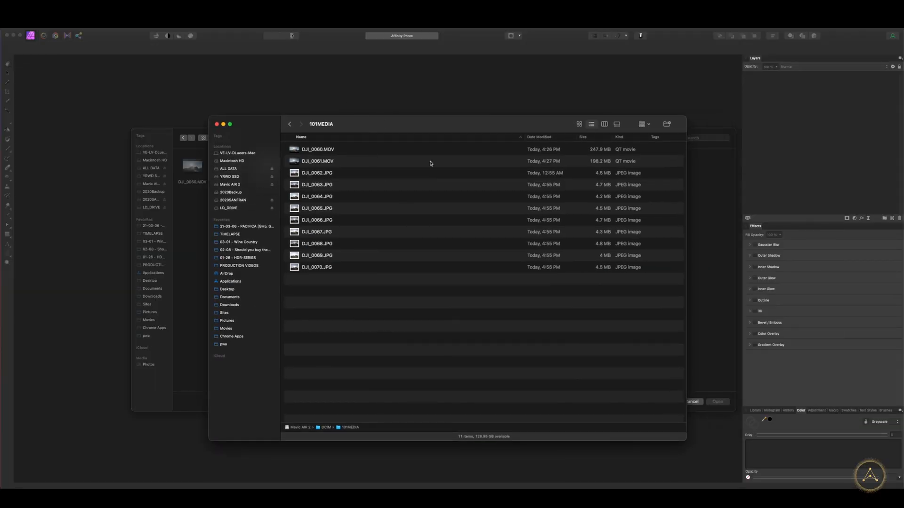
Select bracketed exposures DJI_0065 to DJI_0069 in 101MEDIA and preview DJI_0069.JPG
click(317, 255)
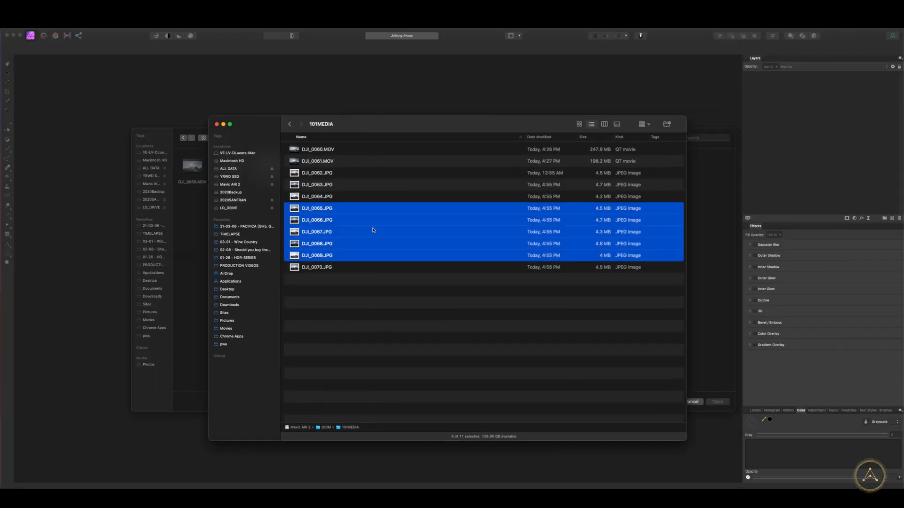
mouse_move(358, 290)
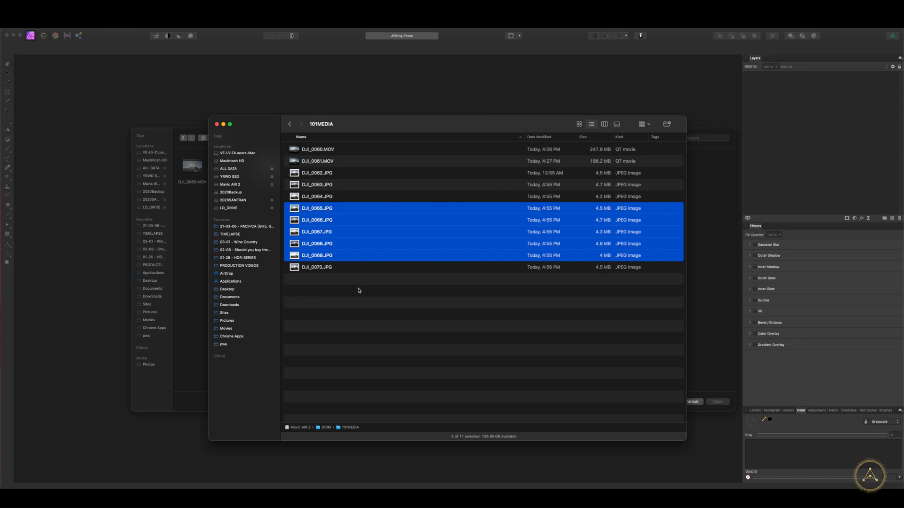
click(358, 290)
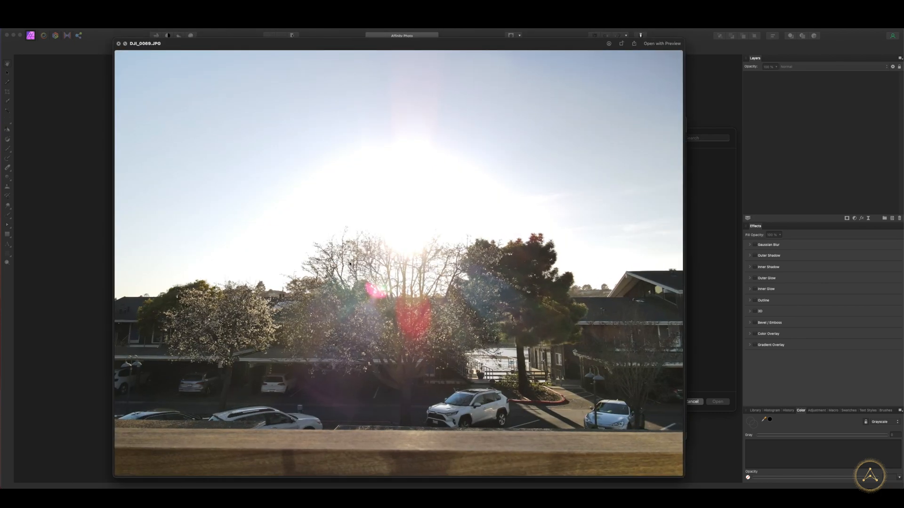
mouse_move(643, 335)
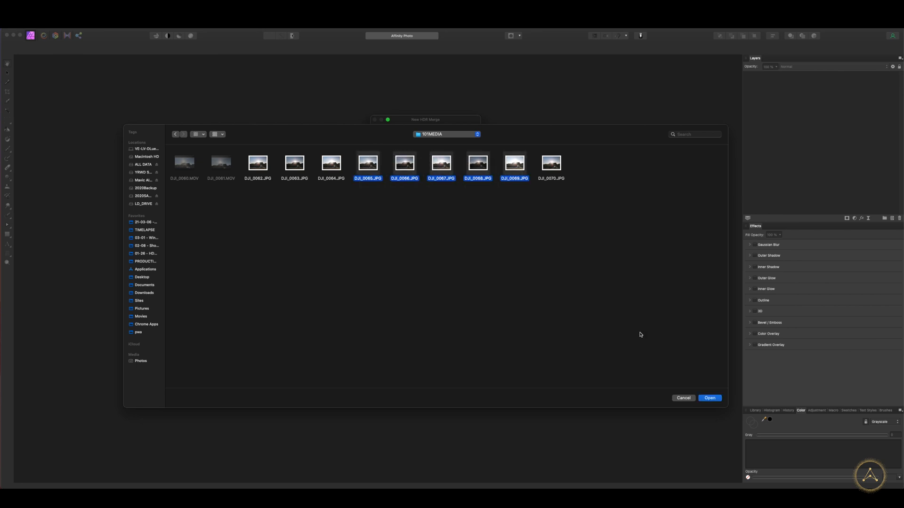
Load DJI_0065 through DJI_0069 into the New HDR Merge dialog
click(710, 398)
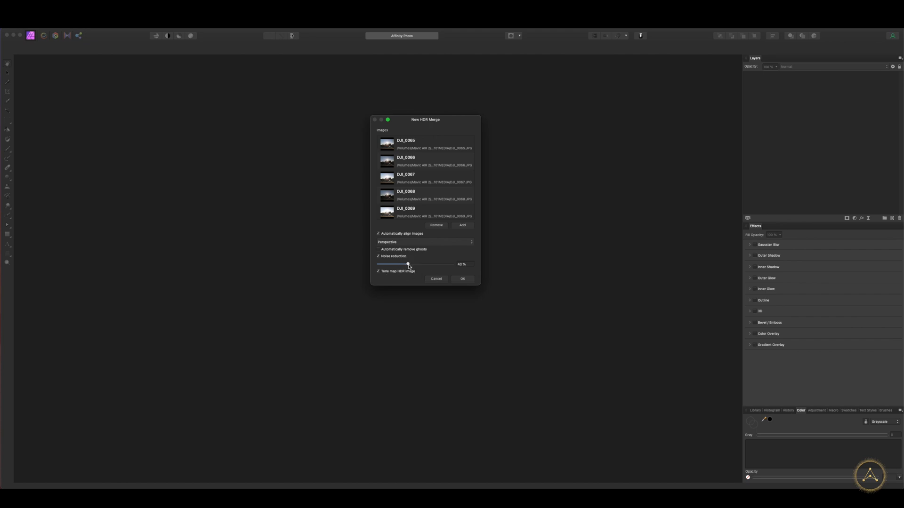
mouse_move(396, 253)
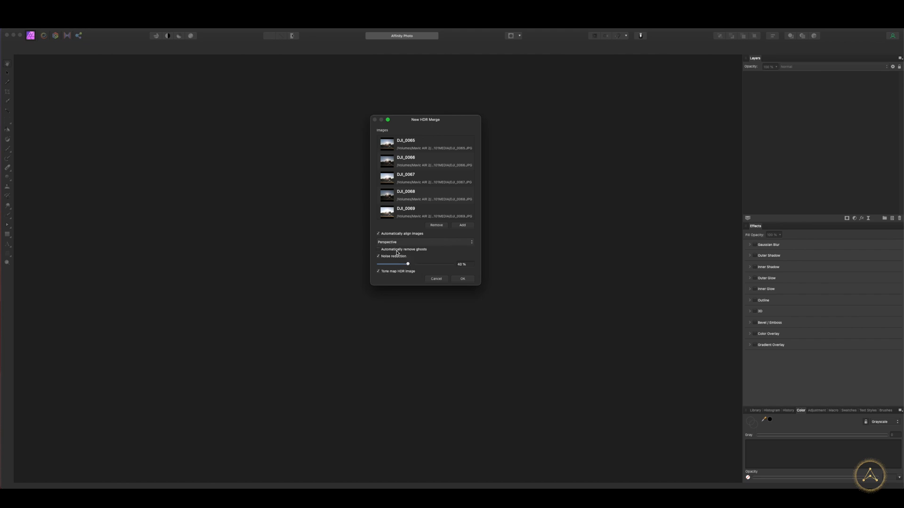
mouse_move(401, 234)
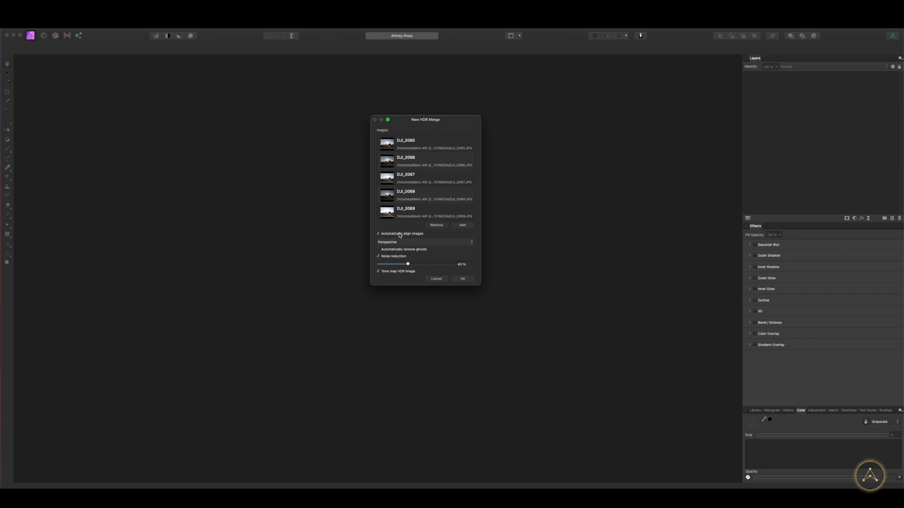
click(424, 241)
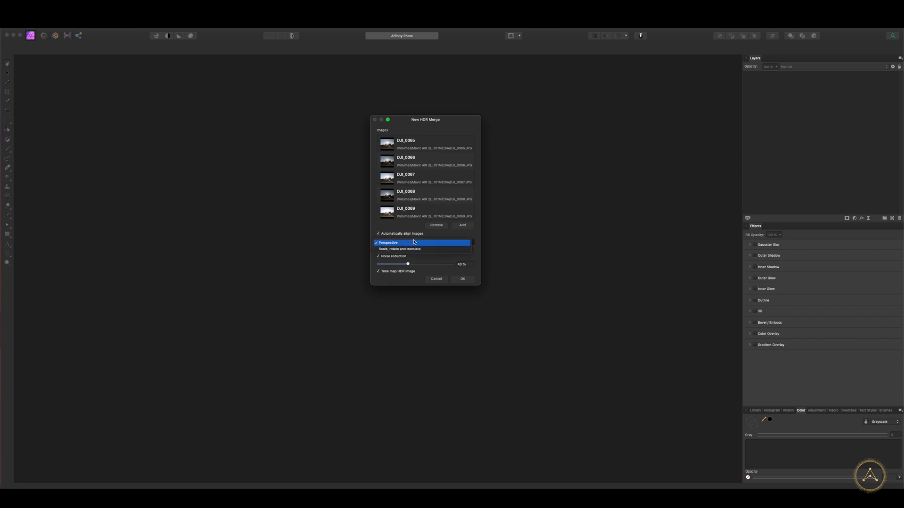
click(388, 241)
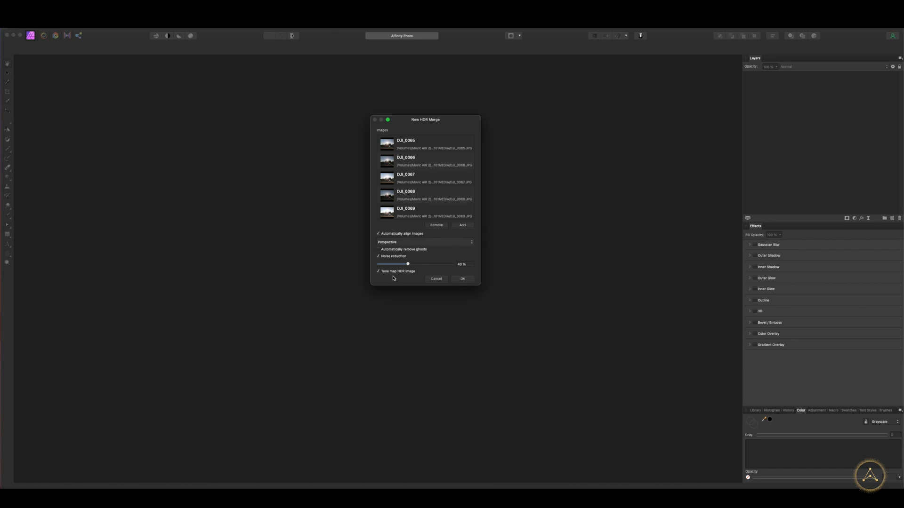
click(462, 279)
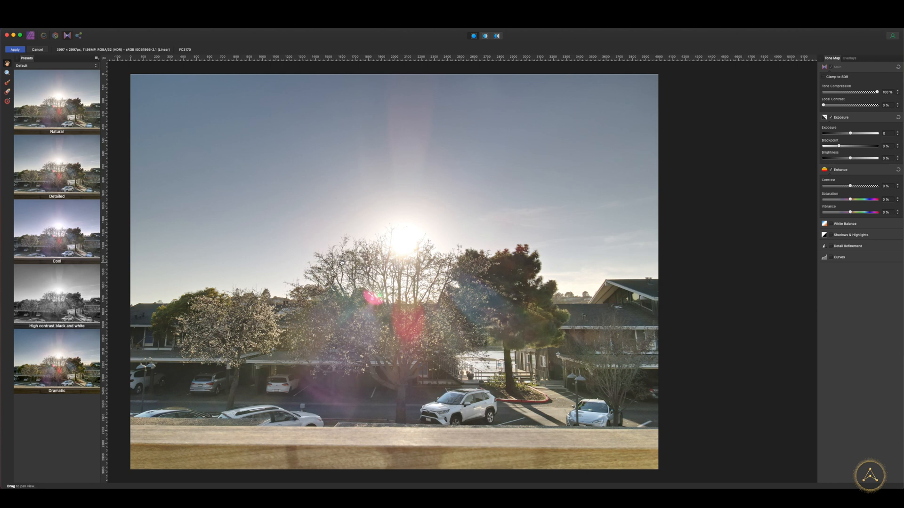
mouse_move(313, 387)
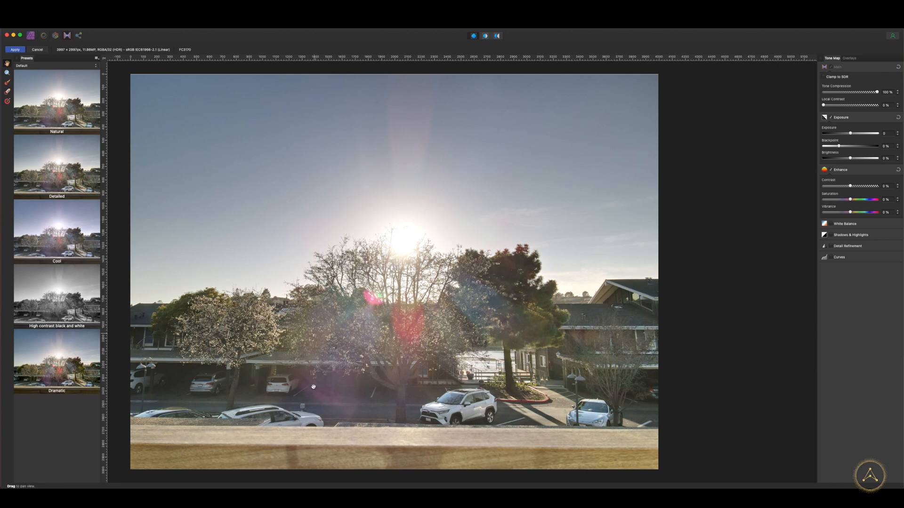
mouse_move(439, 454)
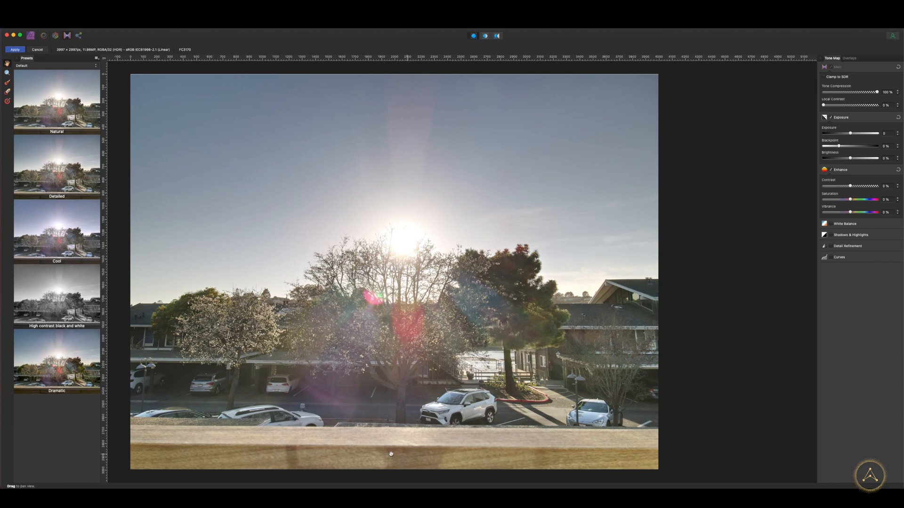
mouse_move(440, 457)
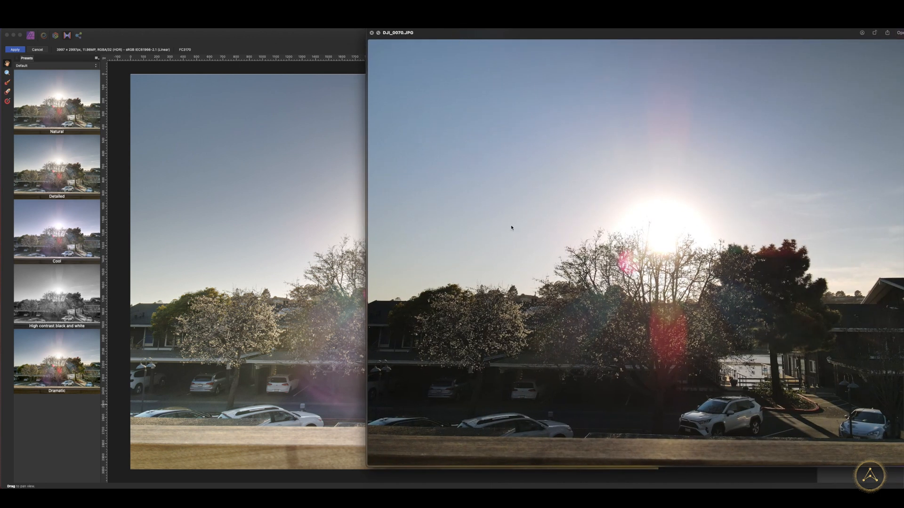
mouse_move(486, 445)
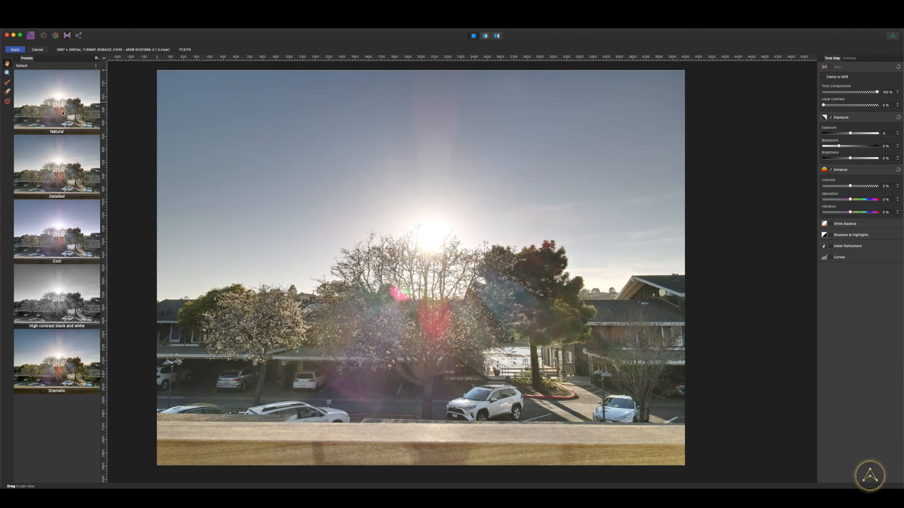
Apply the Detailed tone-mapping preset to the merged HDR image
click(825, 246)
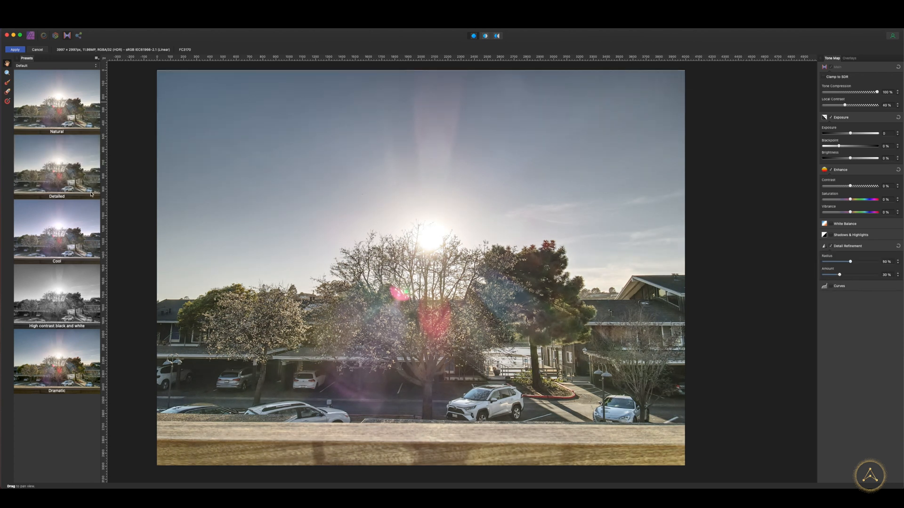
click(839, 285)
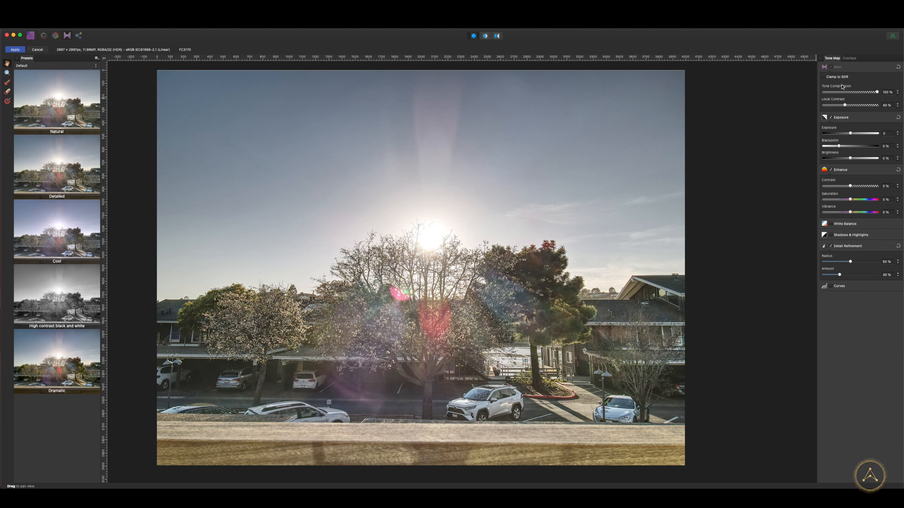
mouse_move(855, 167)
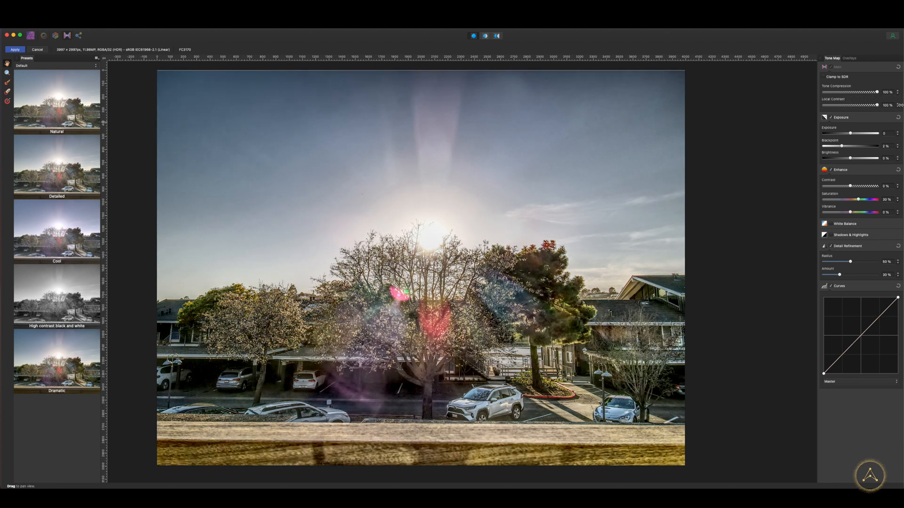
mouse_move(285, 109)
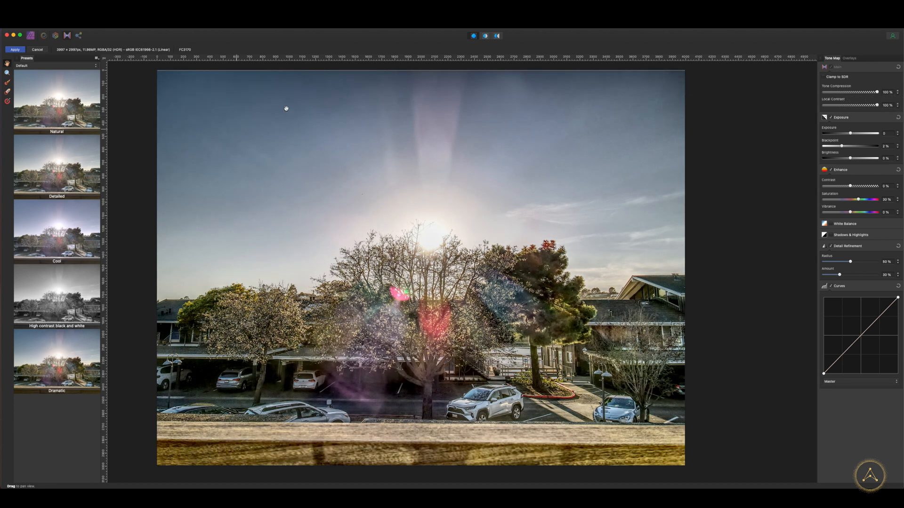
mouse_move(526, 82)
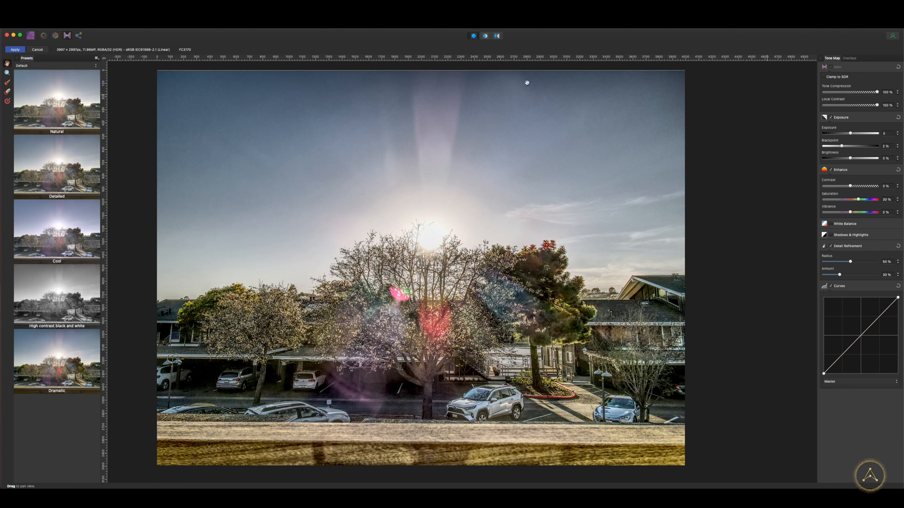